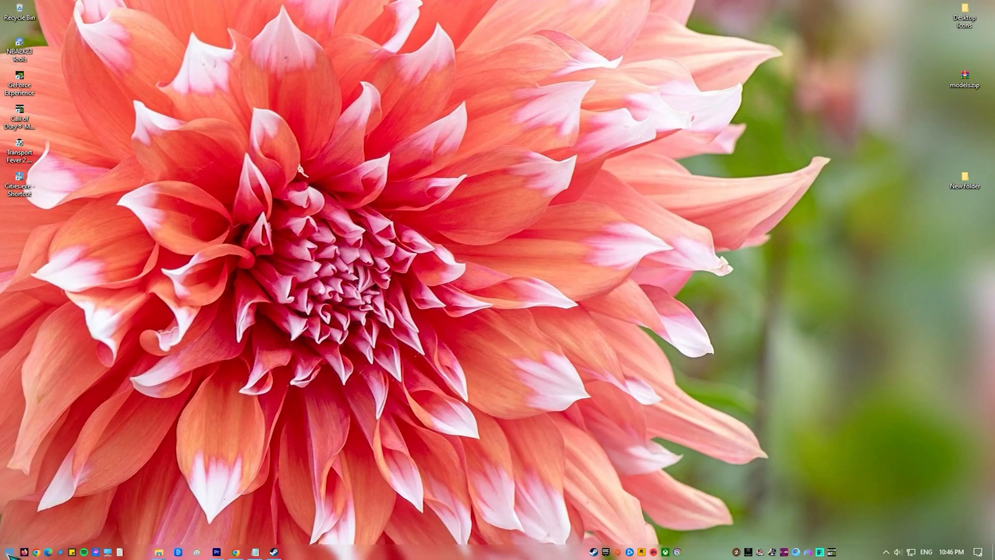
- Run an automatic driver search for the NVIDIA GeForce GTX 1050 Ti under Display adapters
{"action": "right_click", "coordinate": [12, 551]}
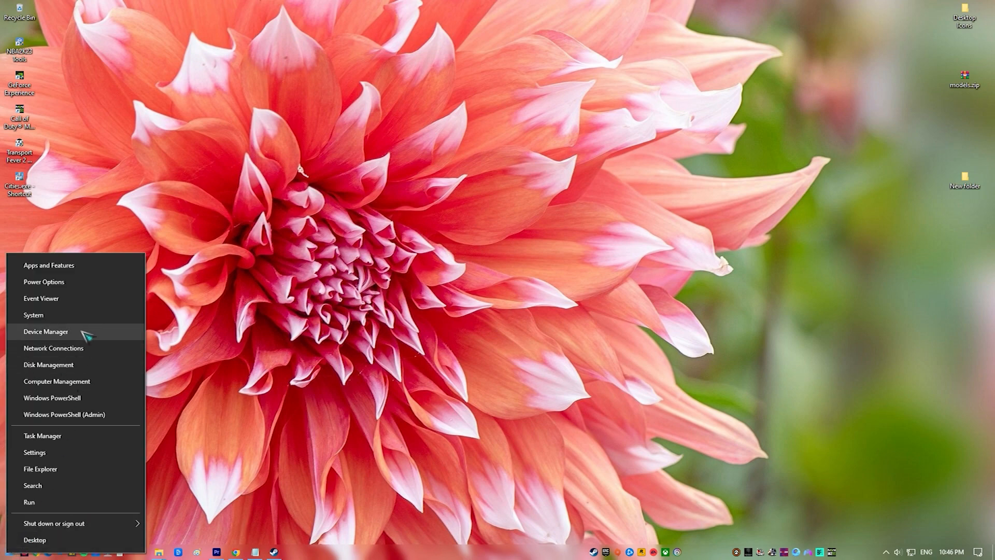
{"action": "left_click", "coordinate": [46, 332]}
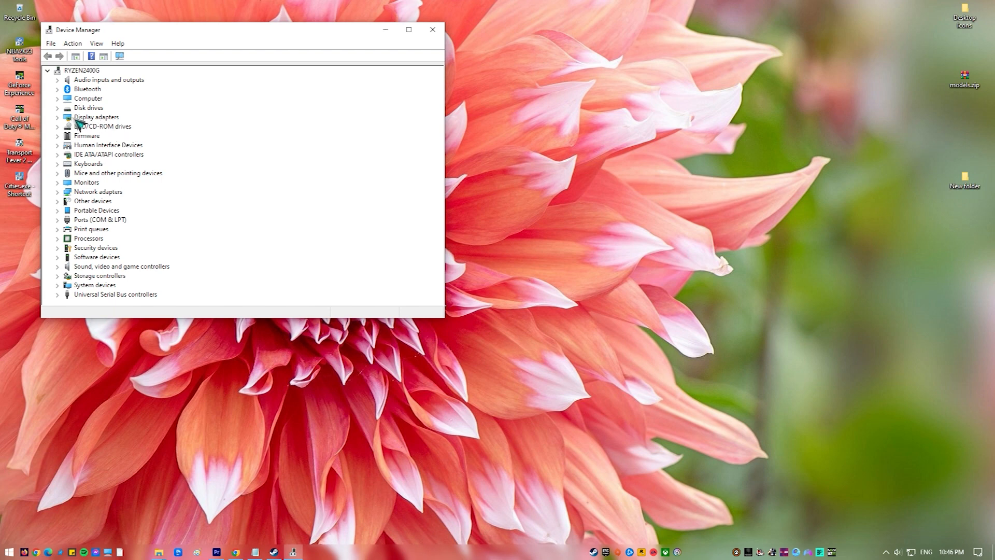
{"action": "left_click", "coordinate": [58, 117]}
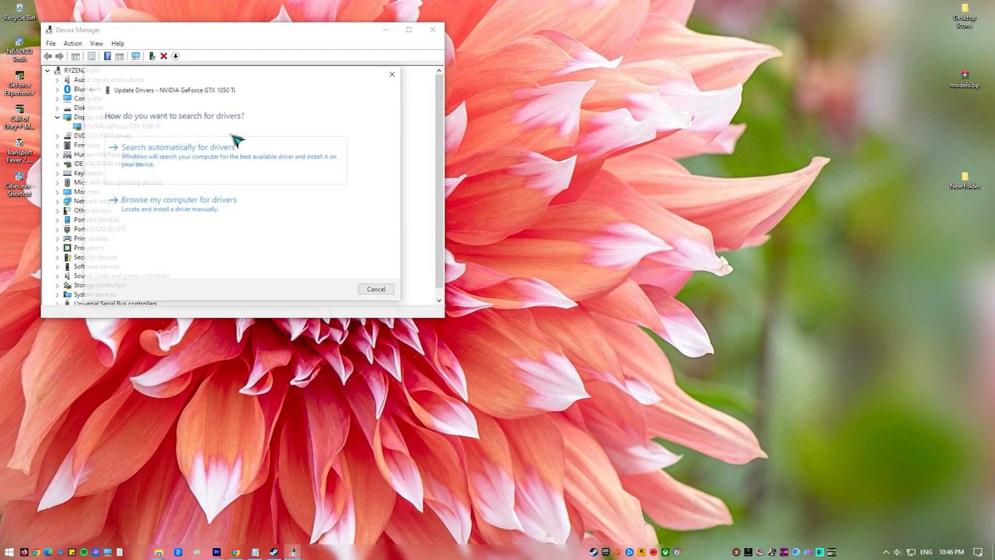
{"action": "left_click", "coordinate": [177, 146]}
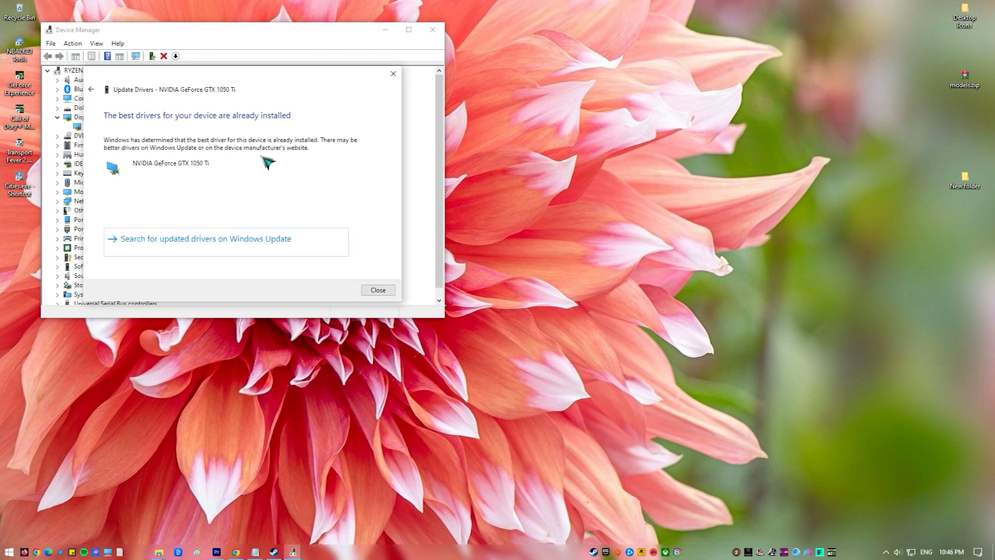
{"action": "mouse_move", "coordinate": [373, 191]}
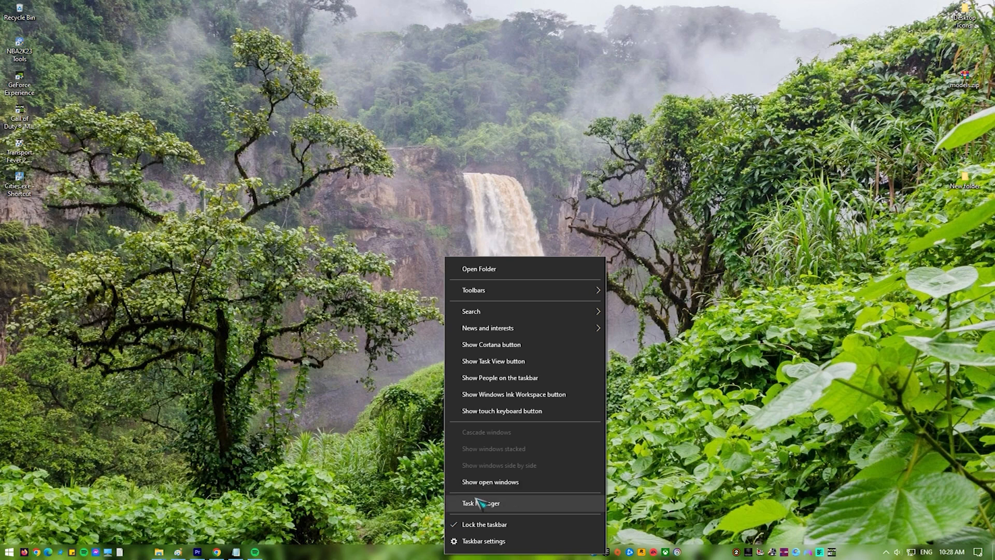
- Review running processes and bring up actions for the Spotify background process
{"action": "left_click", "coordinate": [481, 503]}
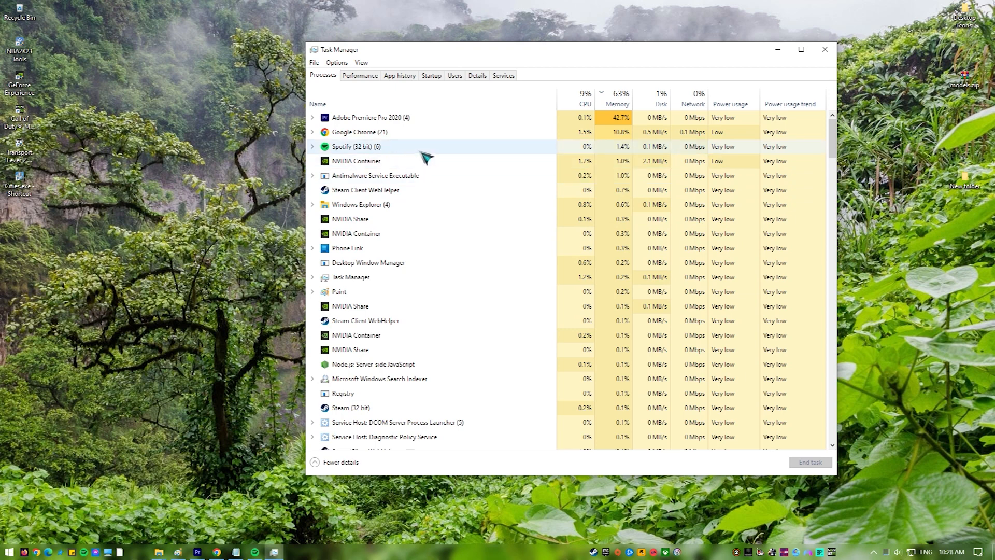
{"action": "right_click", "coordinate": [357, 146]}
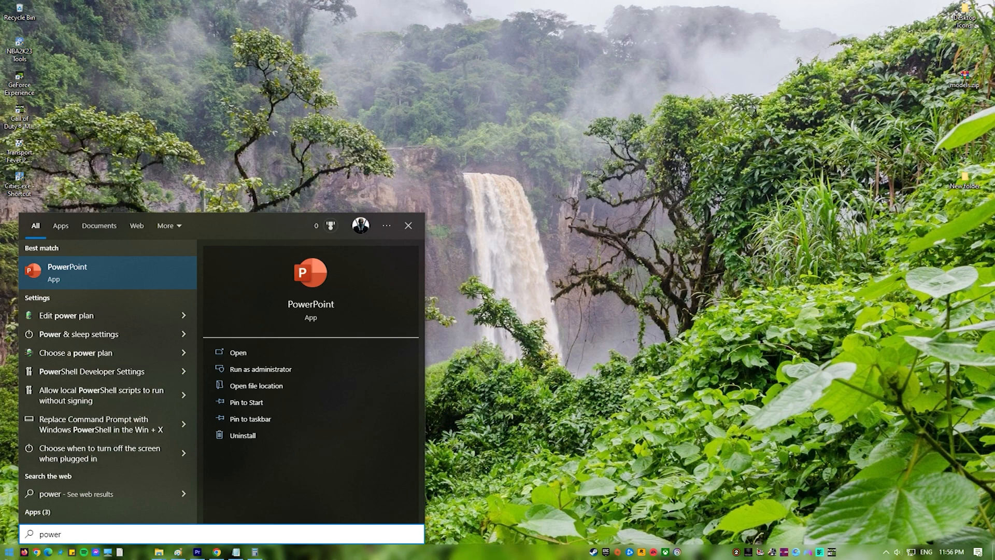
{"action": "mouse_move", "coordinate": [95, 352]}
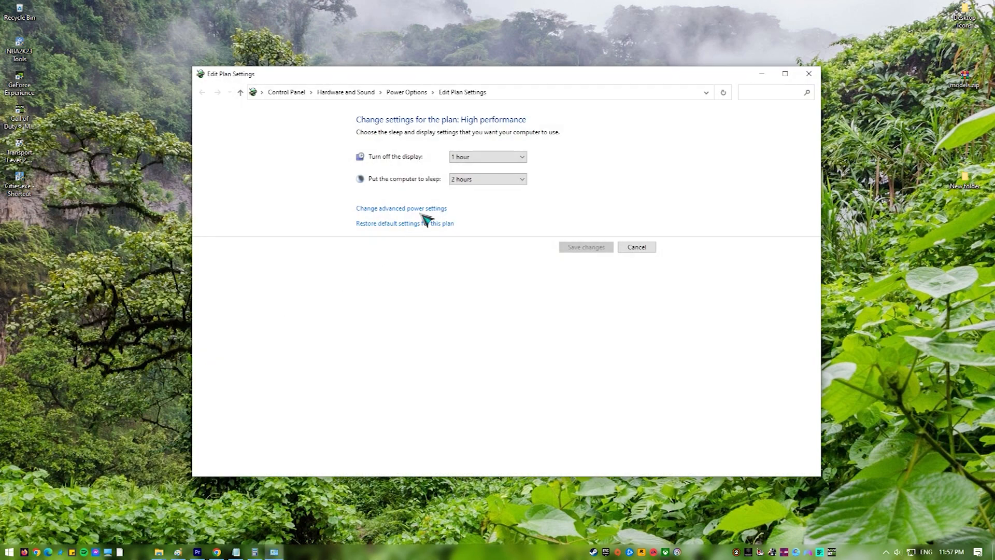
- Select the High performance power plan and review its plan settings
{"action": "left_click", "coordinate": [401, 208]}
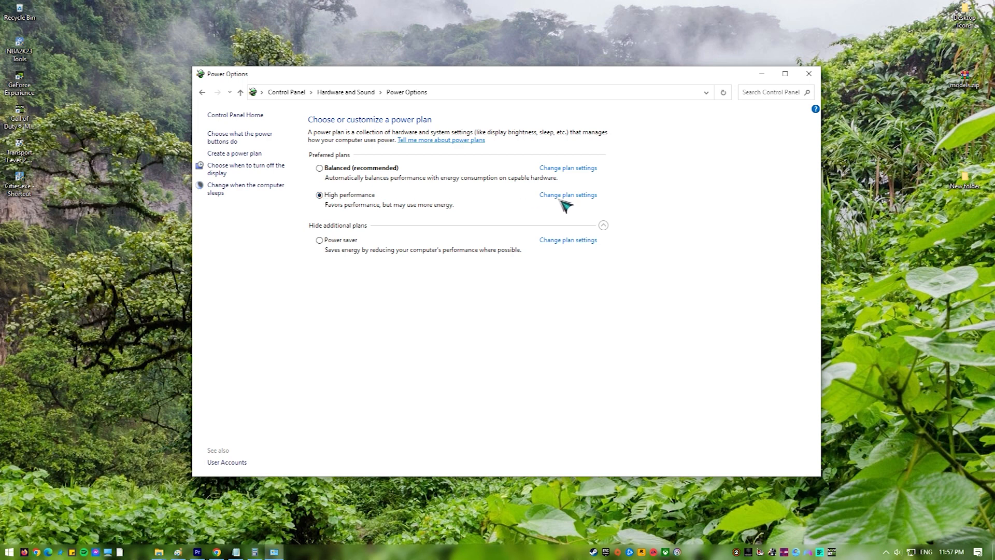
{"action": "left_click", "coordinate": [567, 195]}
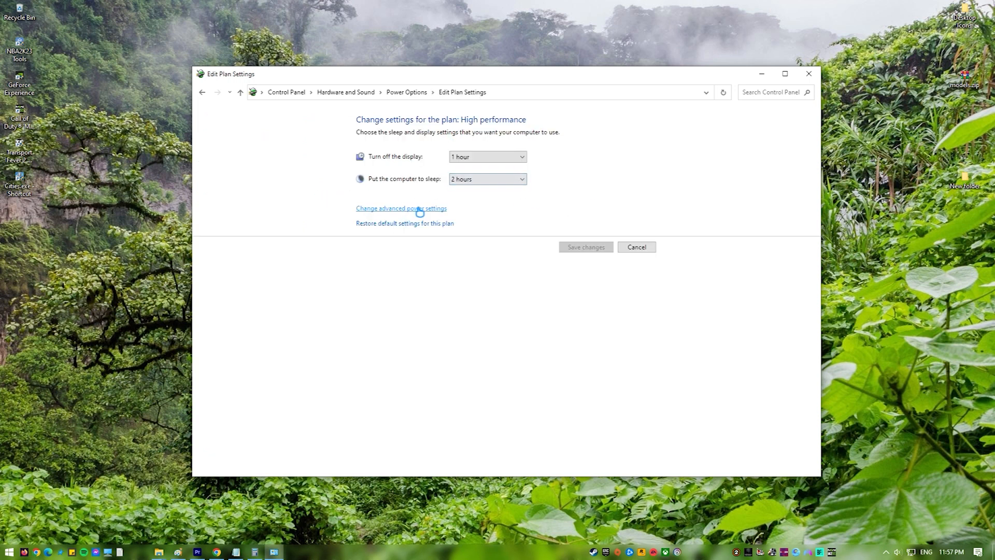
{"action": "mouse_move", "coordinate": [348, 114]}
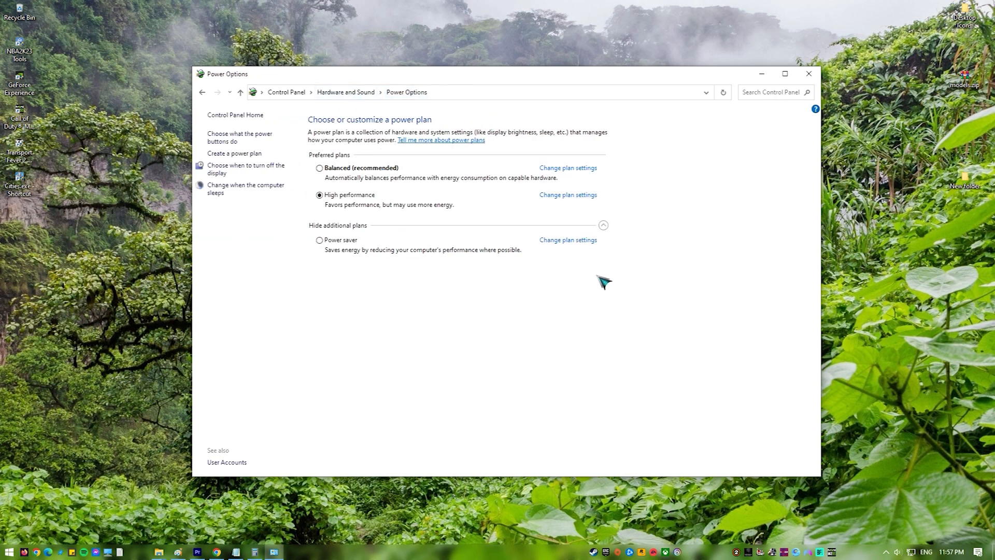
{"action": "left_click", "coordinate": [809, 74]}
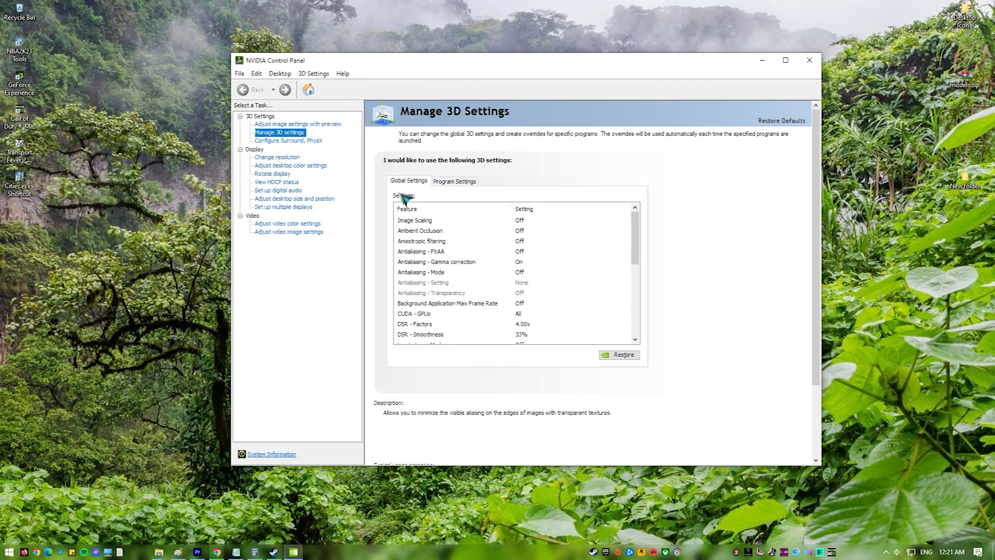
- Pick a new Vertical sync mode in the global 3D settings
{"action": "scroll", "scroll_direction": "down", "scroll_amount": 3}
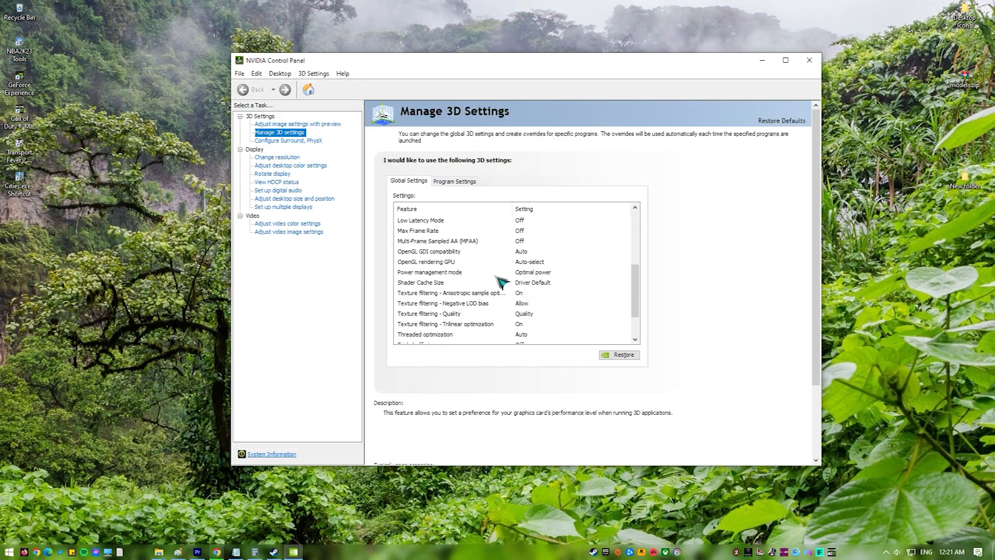
{"action": "scroll", "scroll_direction": "down", "scroll_amount": 3}
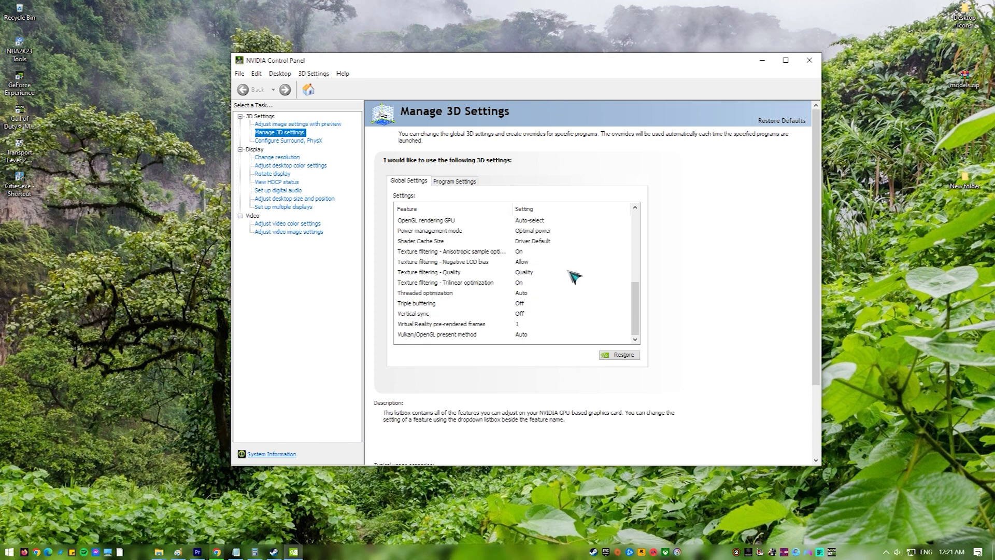
{"action": "left_click", "coordinate": [445, 313]}
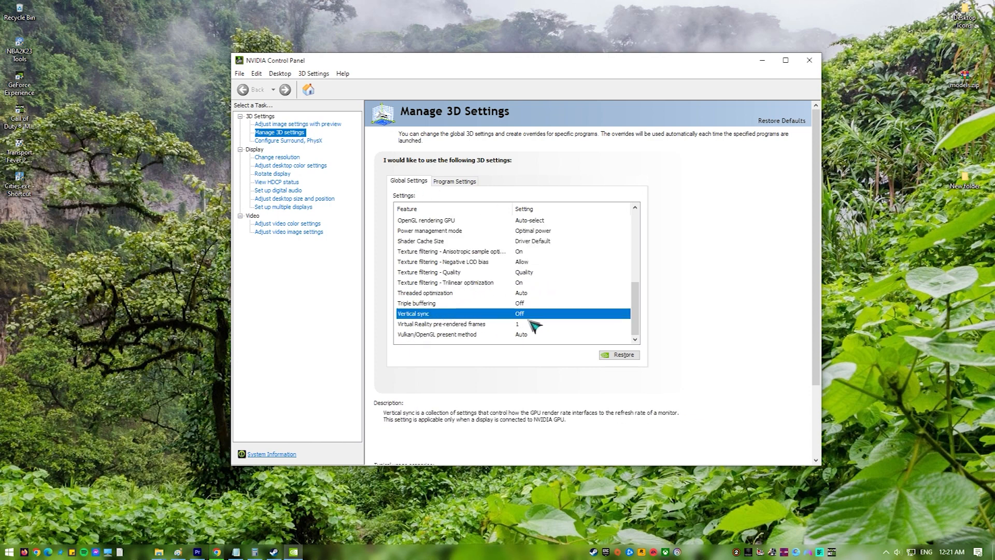
{"action": "left_click", "coordinate": [625, 313]}
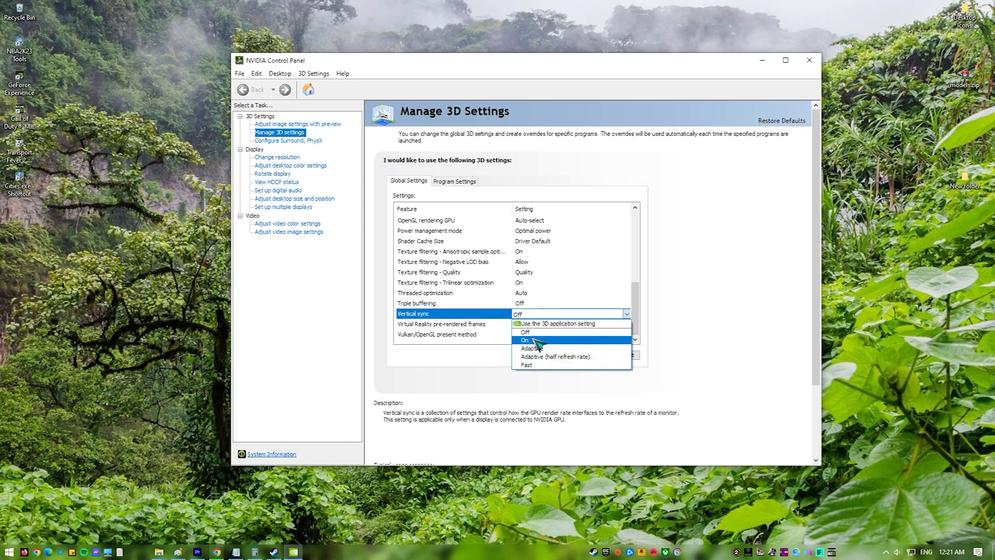
{"action": "left_click", "coordinate": [525, 331]}
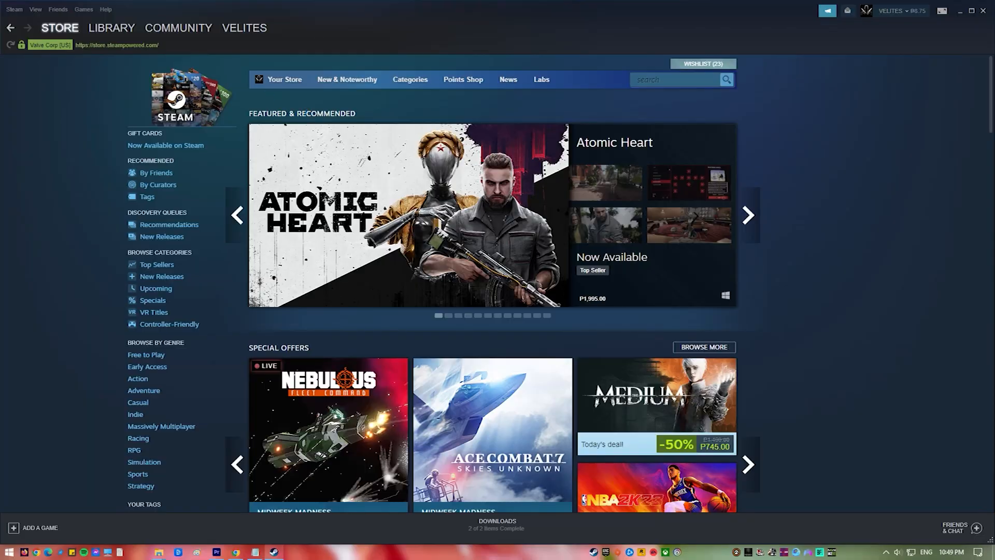
- From the Library, view Euro Truck Simulator 2's Local Files properties
{"action": "left_click", "coordinate": [498, 520]}
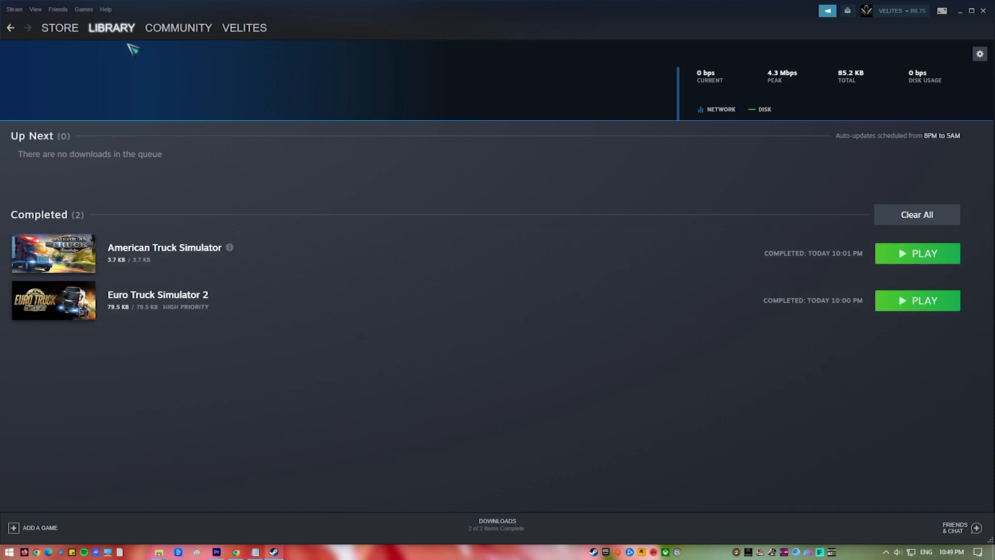
{"action": "left_click", "coordinate": [111, 28]}
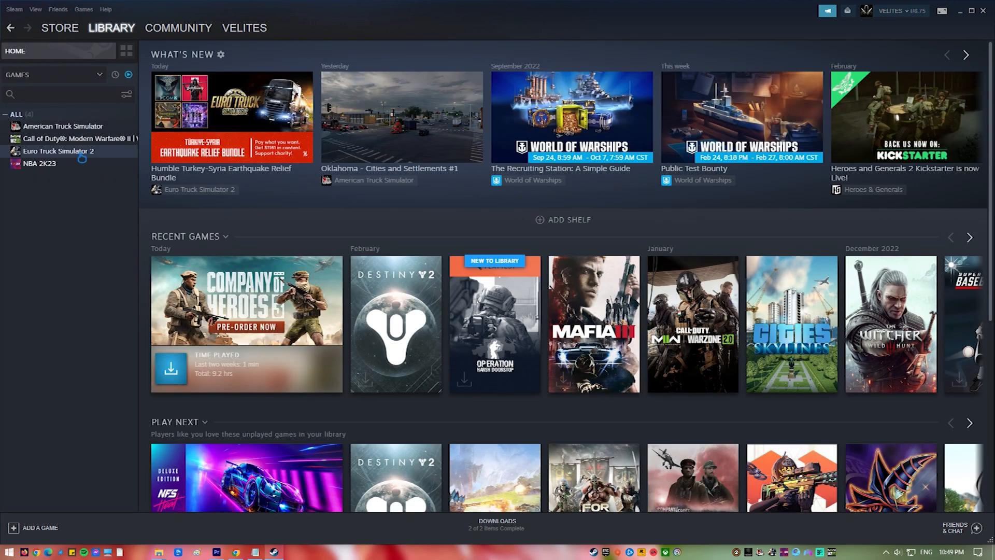
{"action": "right_click", "coordinate": [58, 154]}
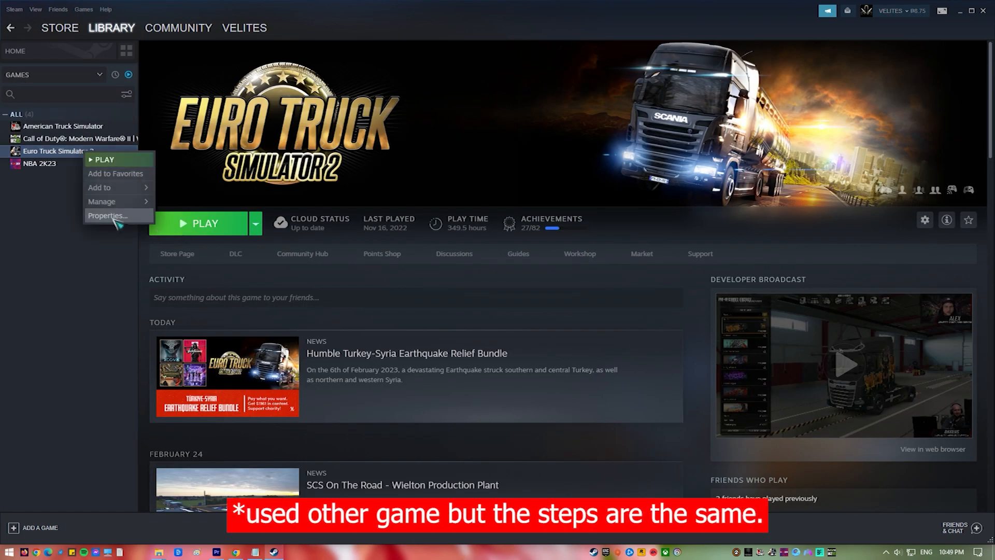
{"action": "left_click", "coordinate": [107, 215]}
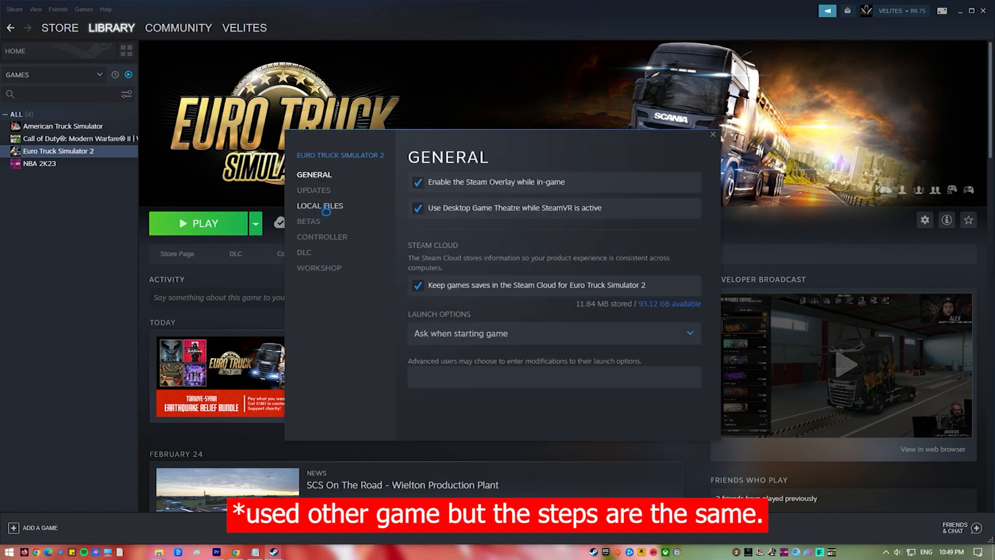
{"action": "left_click", "coordinate": [320, 205]}
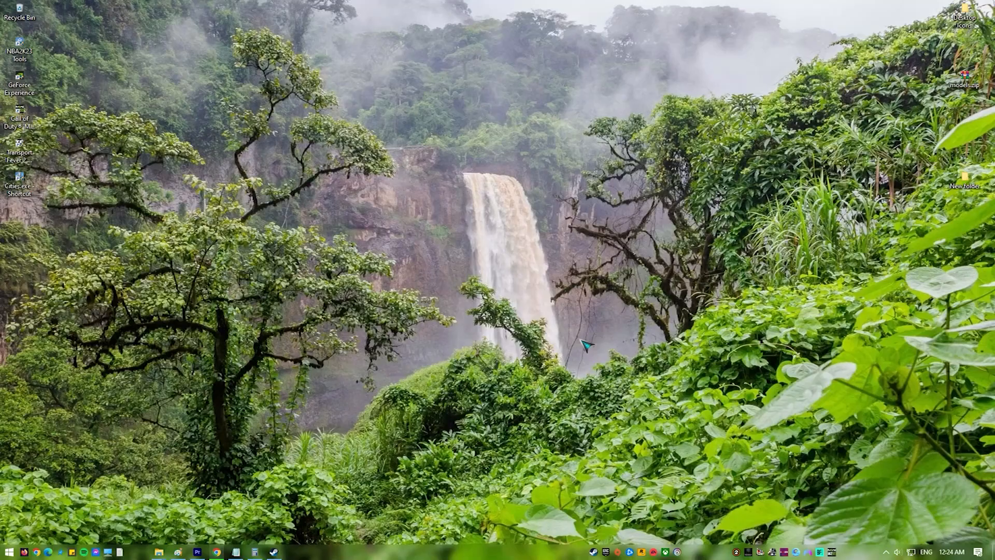
- Search 'game' for gaming settings, then toggle the Xbox Game Bar switch
{"action": "left_click", "coordinate": [7, 552]}
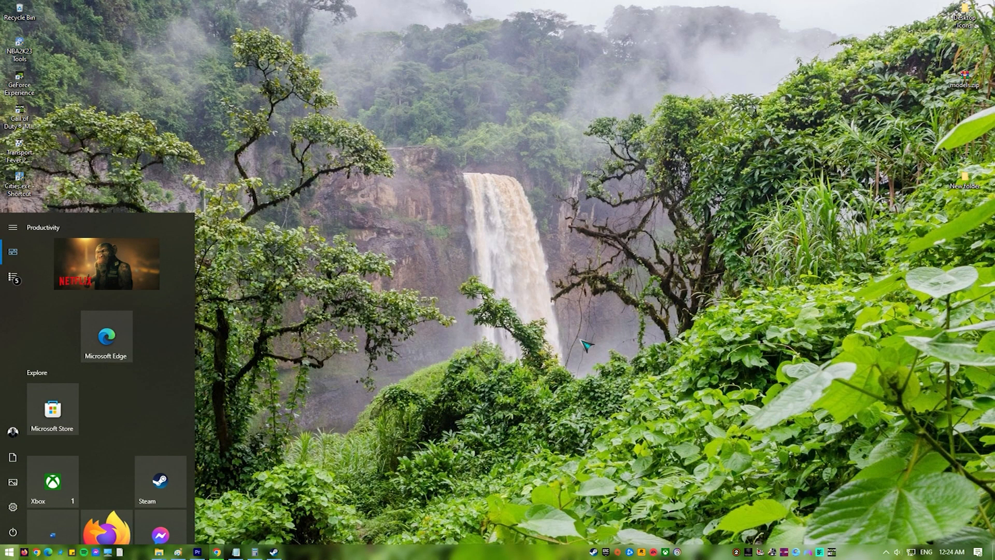
{"action": "type", "text": "game"}
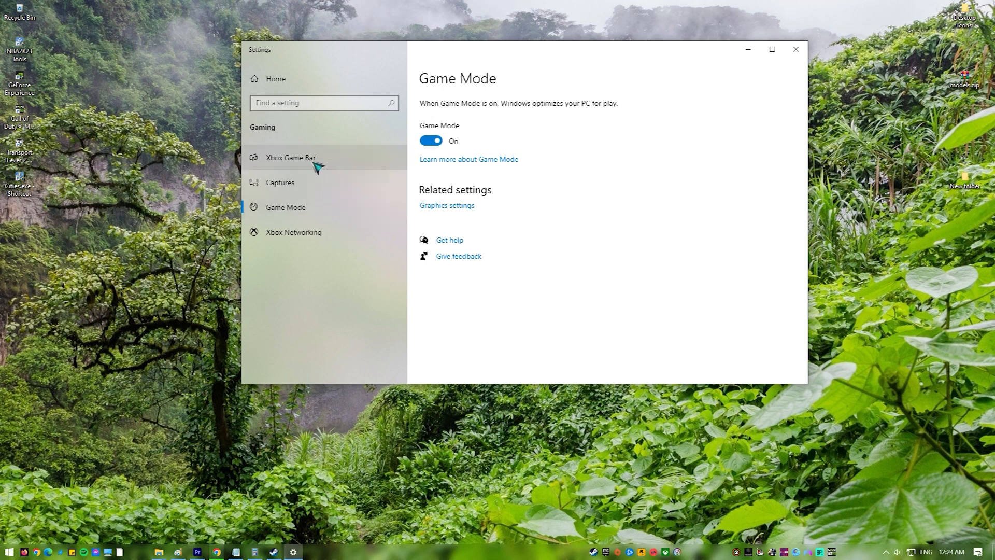
{"action": "left_click", "coordinate": [291, 157]}
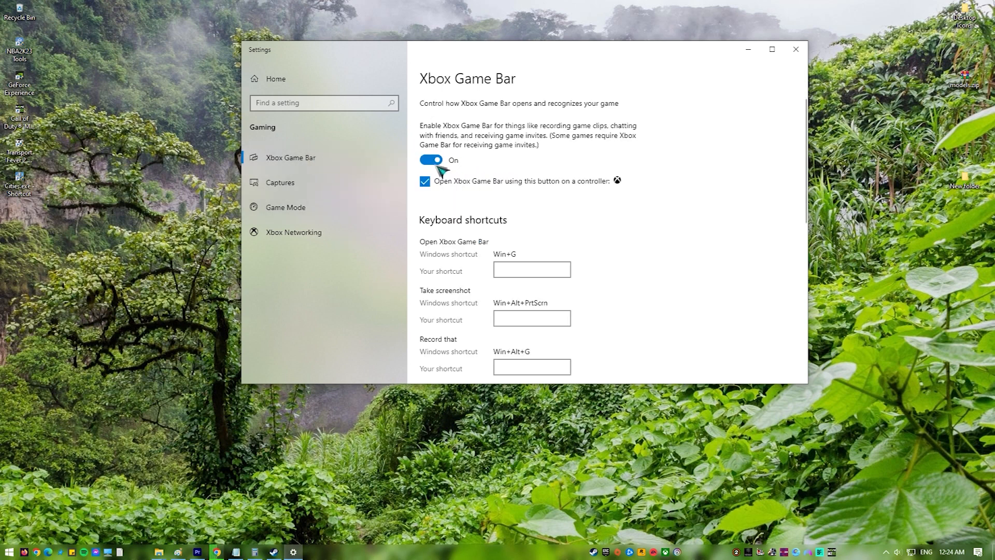
{"action": "left_click", "coordinate": [280, 182]}
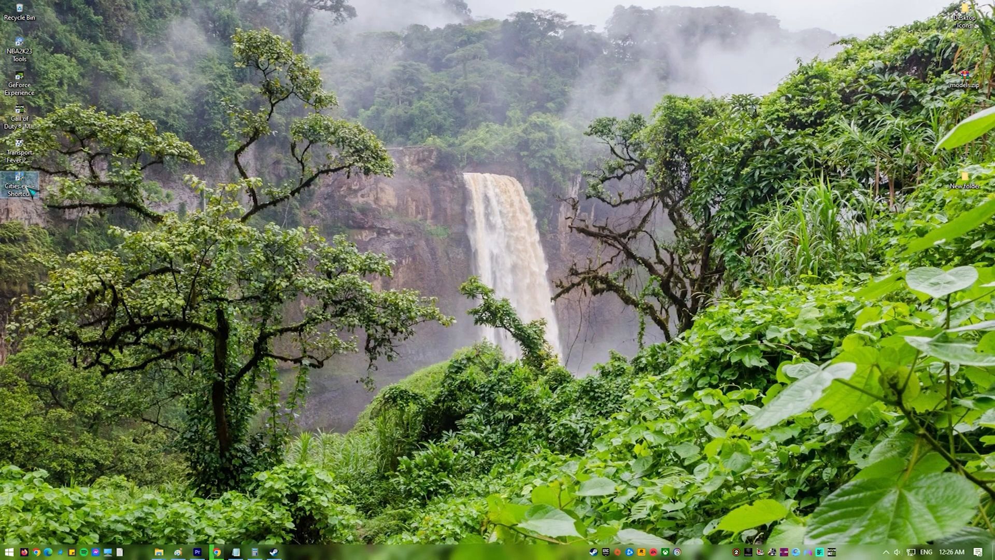
- In Cities.exe Compatibility properties, disable fullscreen optimizations and untick Run as administrator
{"action": "right_click", "coordinate": [19, 185]}
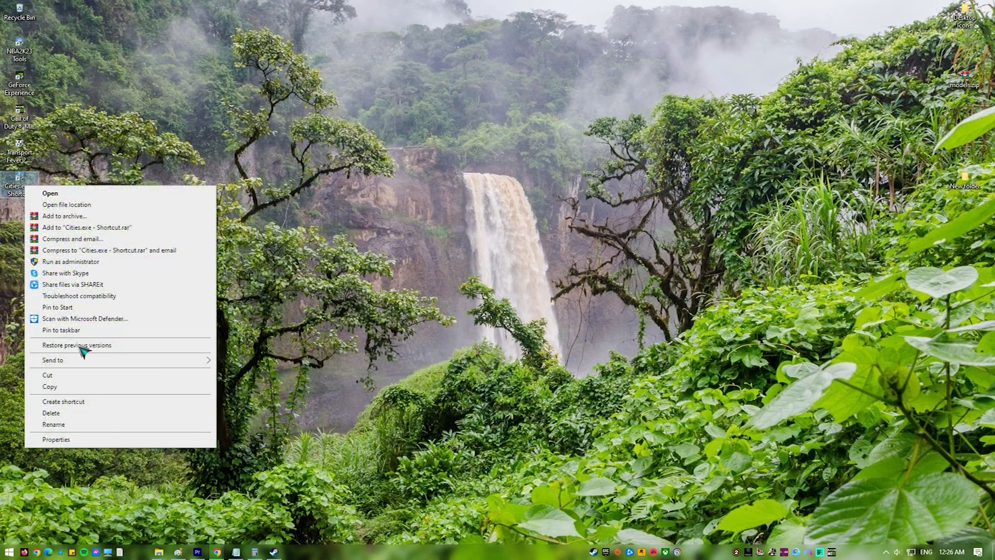
{"action": "left_click", "coordinate": [56, 440]}
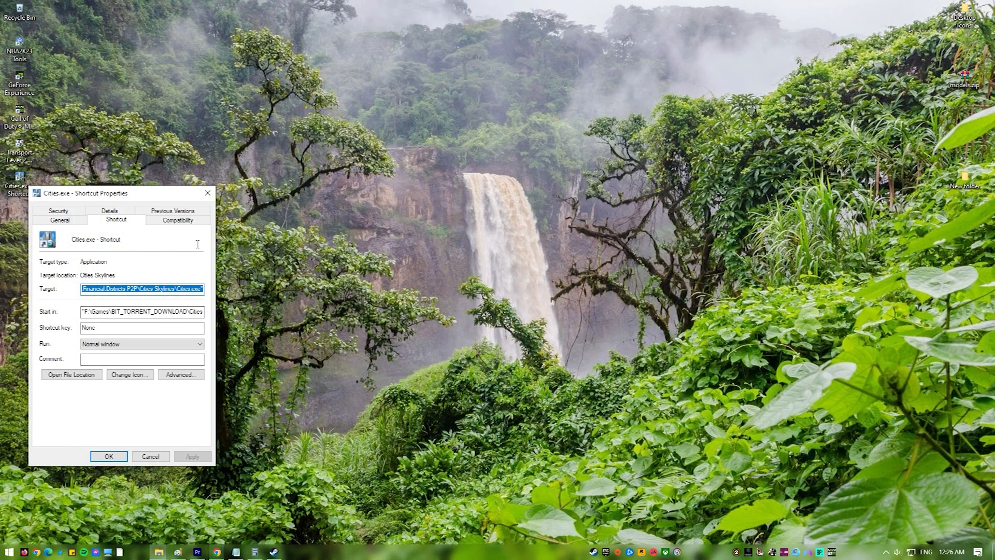
{"action": "left_click", "coordinate": [178, 219]}
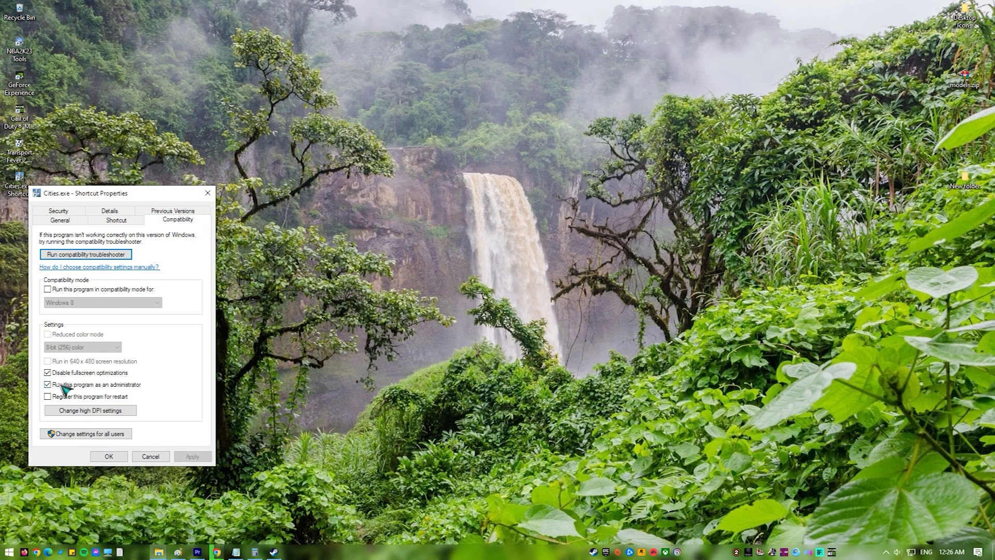
{"action": "left_click", "coordinate": [48, 372]}
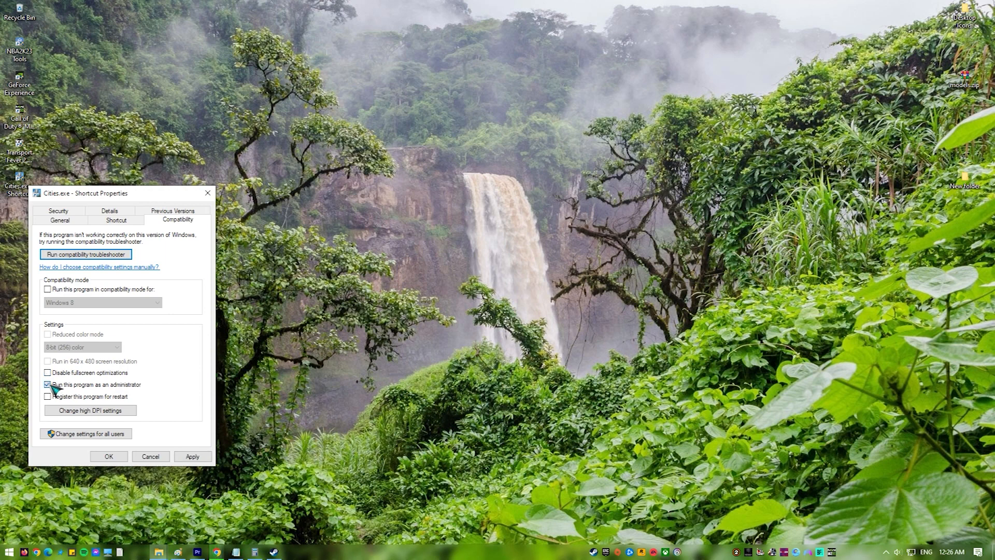
{"action": "left_click", "coordinate": [47, 372]}
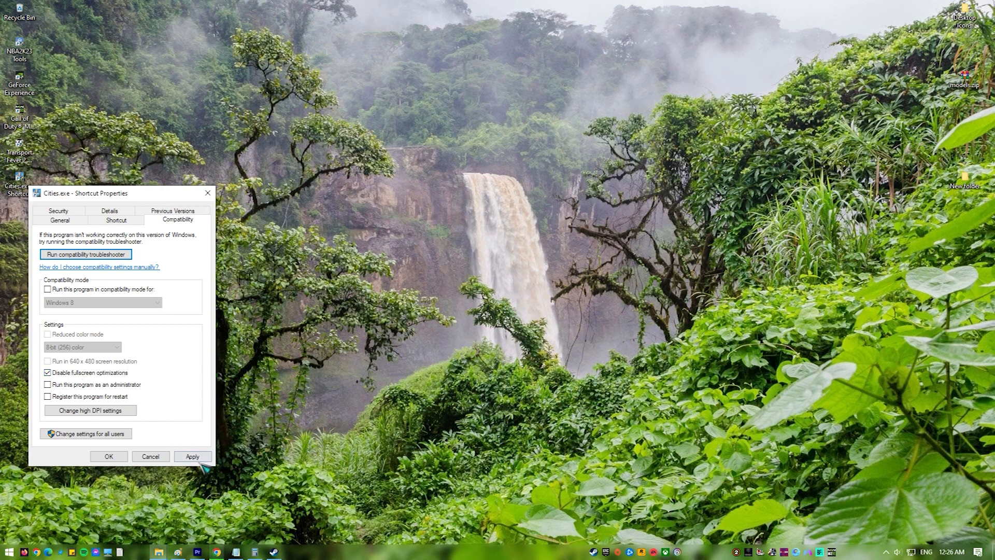